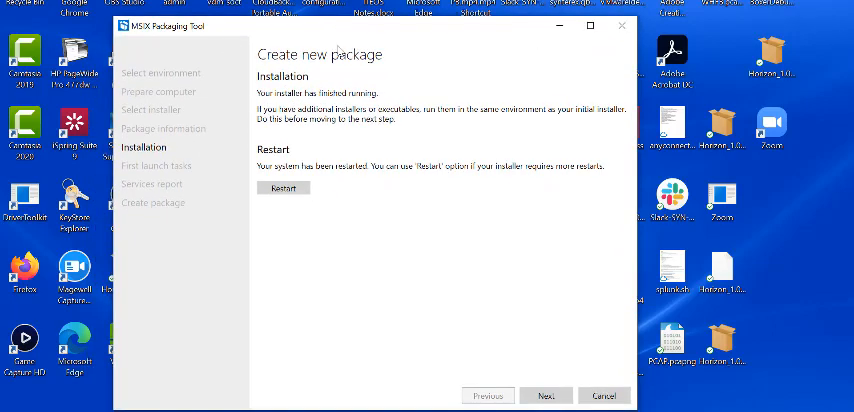
{"action": "mouse_move", "coordinate": [352, 122]}
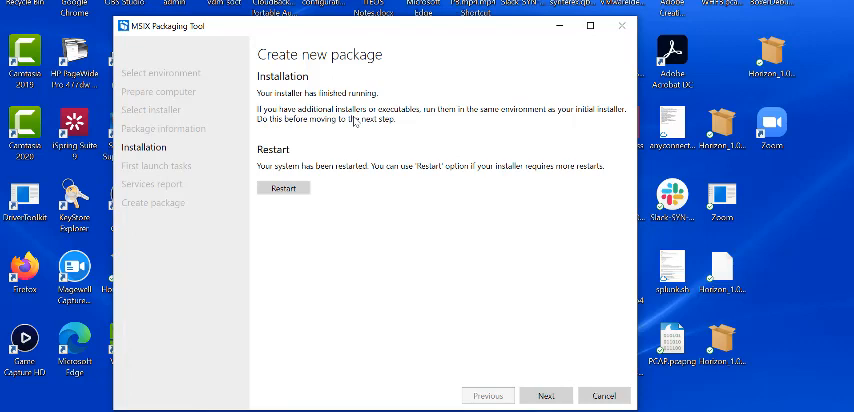
{"action": "mouse_move", "coordinate": [524, 376]}
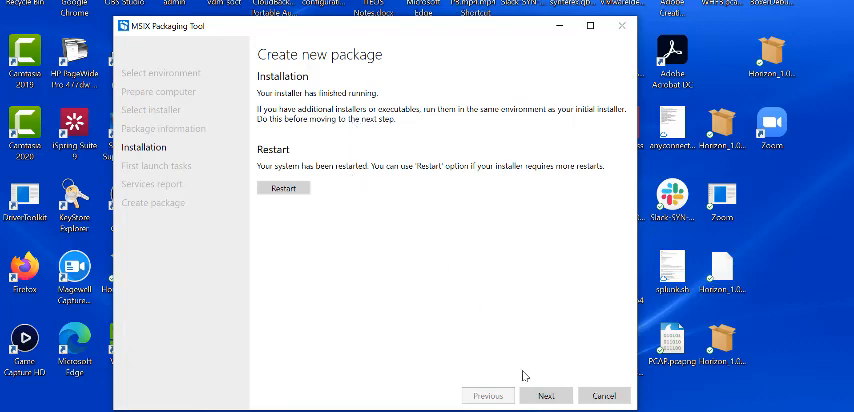
- Advance past the completed installation to the first launch tasks and 'Are you done?' prompt
{"action": "left_click", "coordinate": [546, 395]}
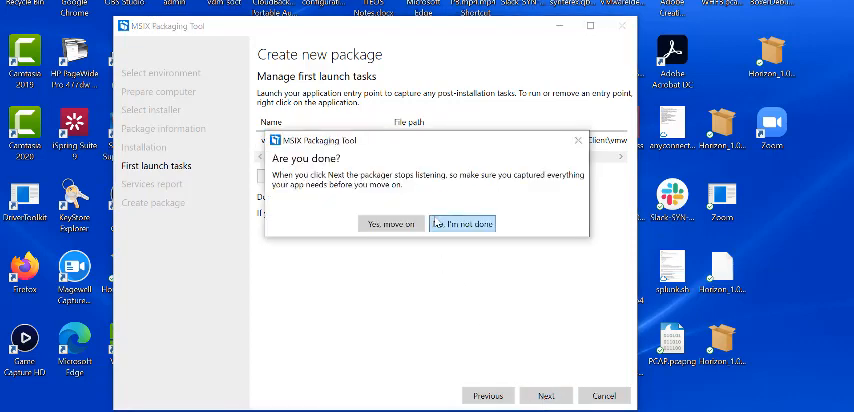
- Confirm capture is finished and continue past the services report to Create package
{"action": "left_click", "coordinate": [391, 223]}
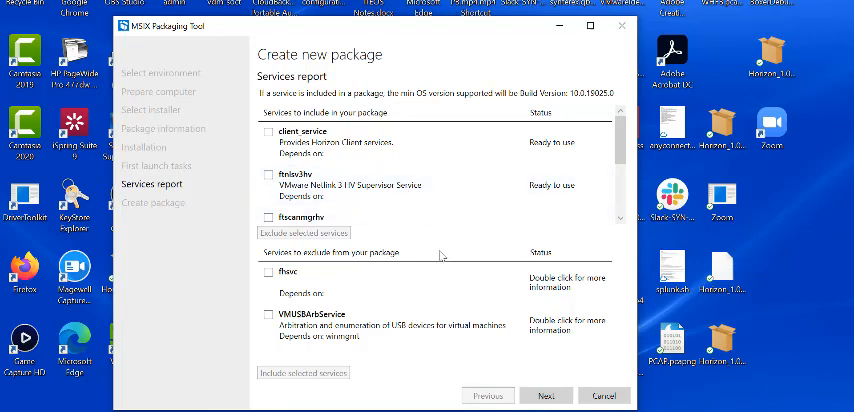
{"action": "mouse_move", "coordinate": [433, 294]}
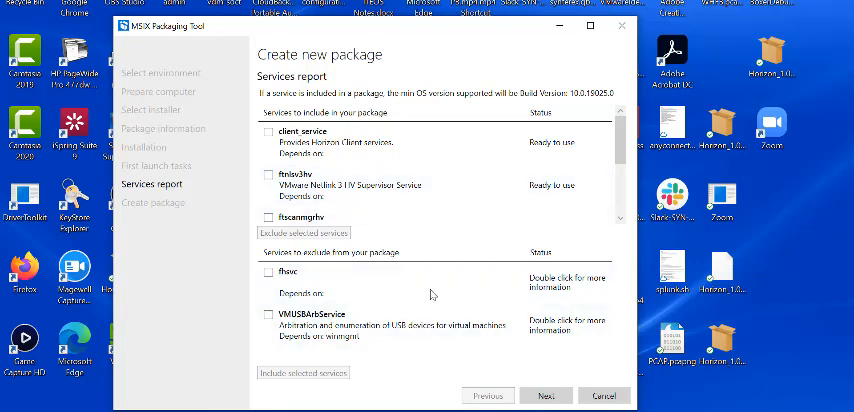
{"action": "left_click", "coordinate": [546, 395]}
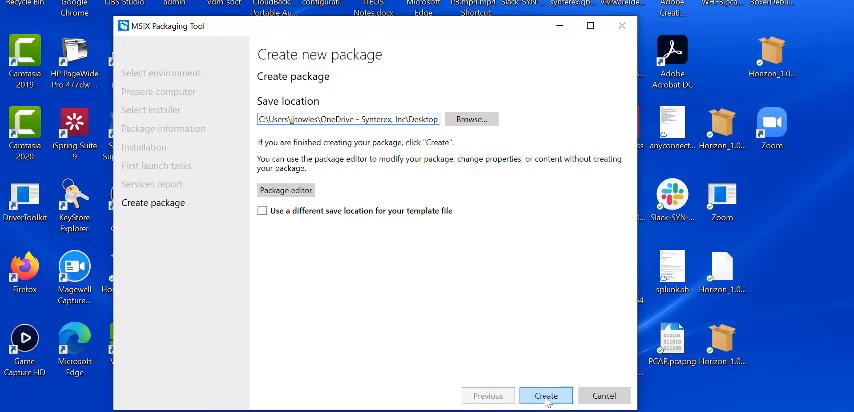
- Create the Horizon 10.0.0.0 MSIX package in the Desktop save location
{"action": "left_click", "coordinate": [546, 395]}
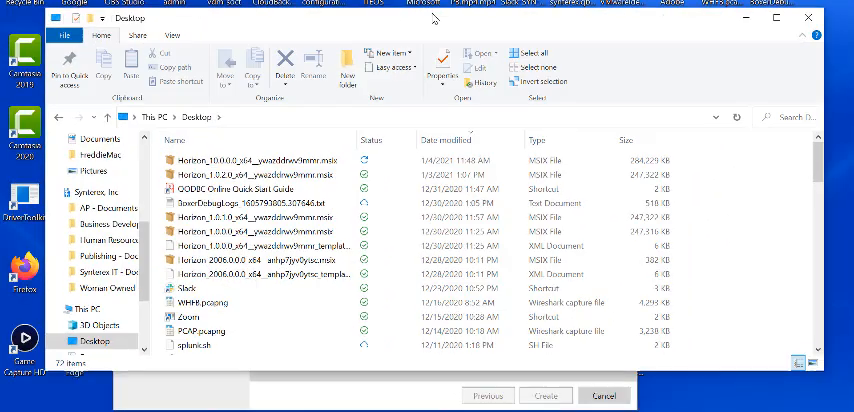
- Close the 10.0.0.0 properties and select the Horizon 1.0.2.0 package's single digital signature
{"action": "left_click", "coordinate": [250, 160]}
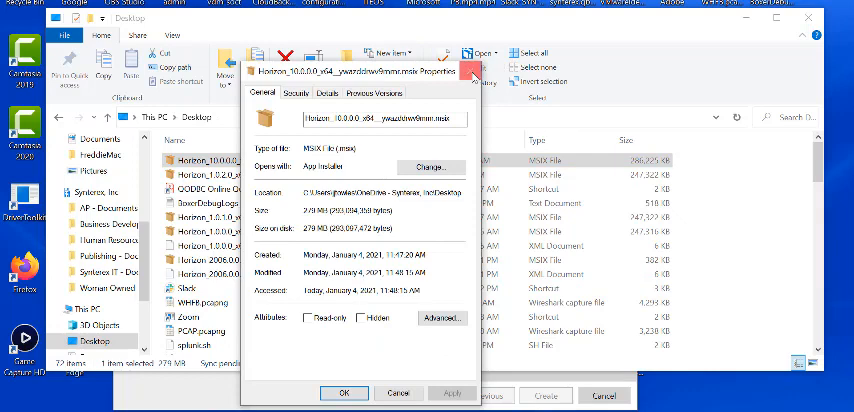
{"action": "left_click", "coordinate": [470, 71]}
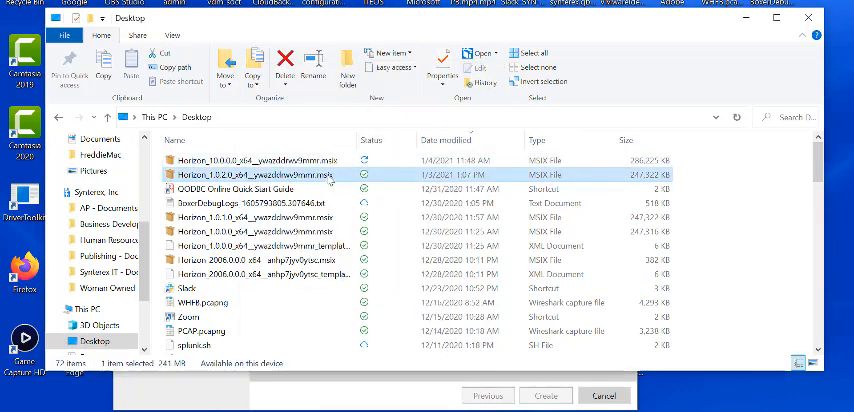
{"action": "right_click", "coordinate": [245, 174]}
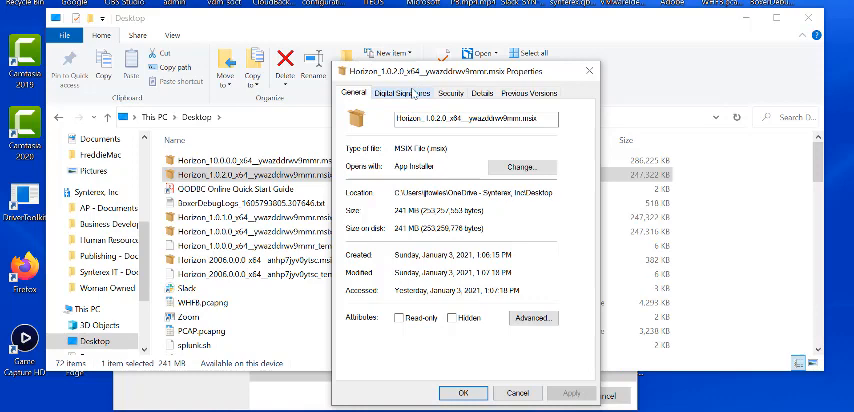
{"action": "left_click", "coordinate": [403, 92]}
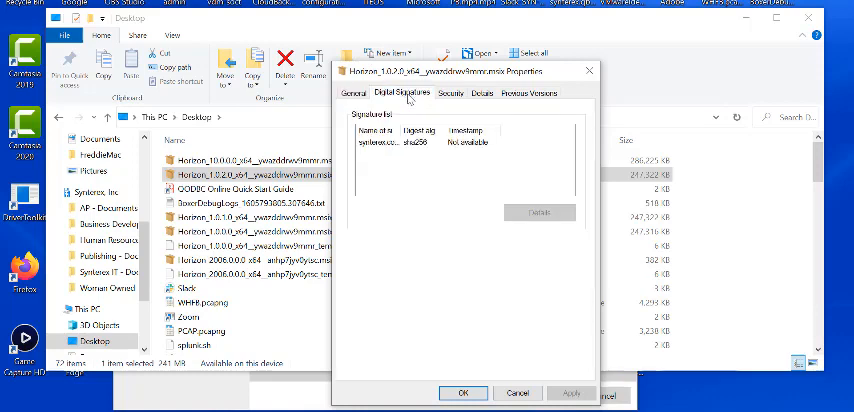
{"action": "left_click", "coordinate": [420, 142]}
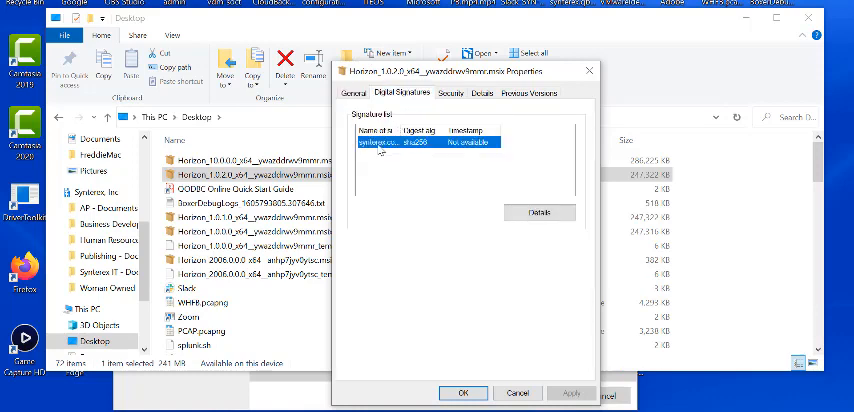
{"action": "mouse_move", "coordinate": [507, 259]}
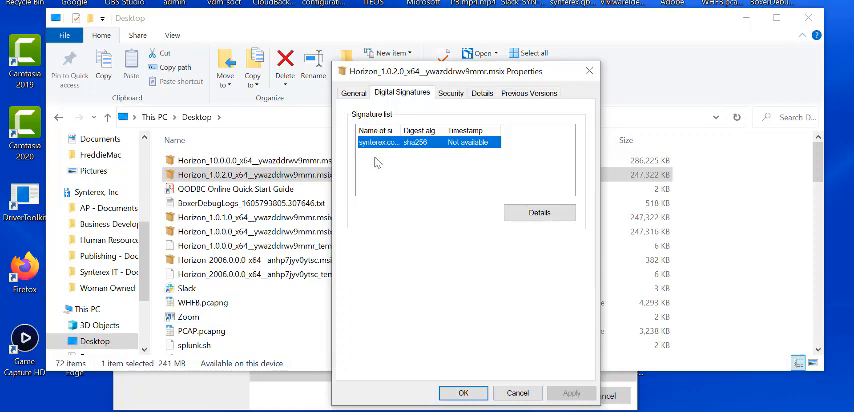
{"action": "mouse_move", "coordinate": [443, 32]}
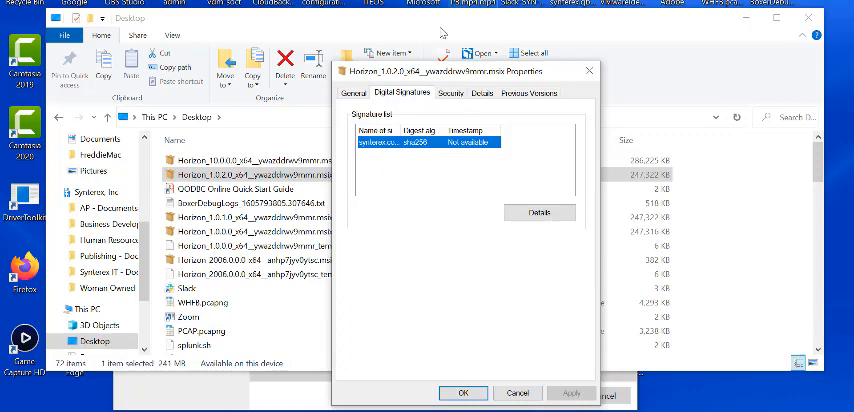
- Review the signing certificate's fields and certification path, then close all certificate dialogs
{"action": "left_click", "coordinate": [538, 212]}
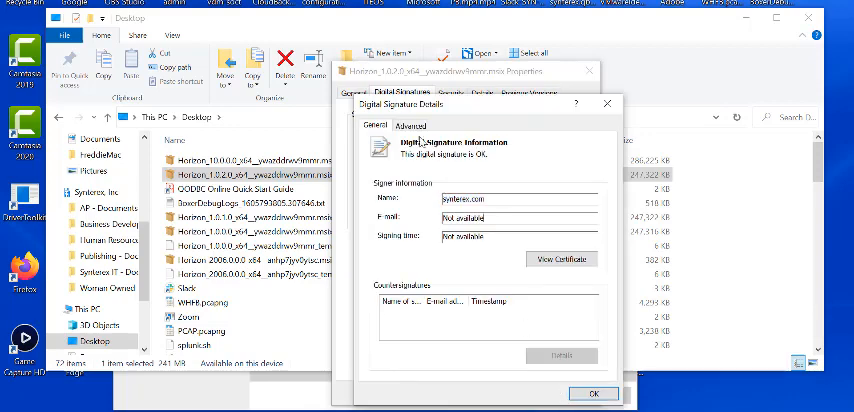
{"action": "left_click", "coordinate": [562, 258]}
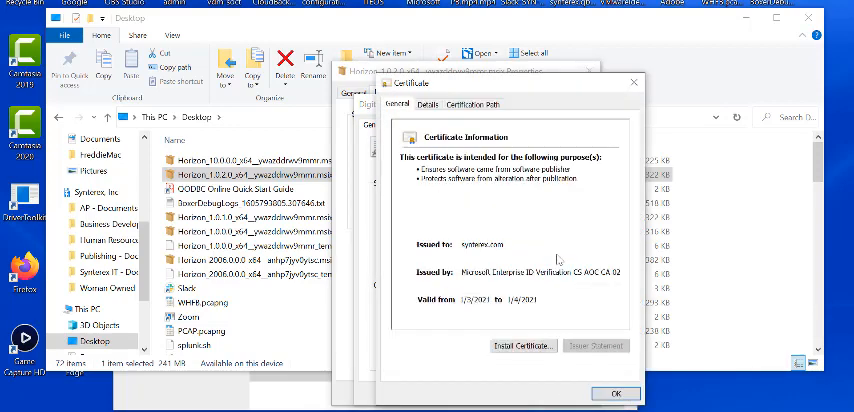
{"action": "left_click", "coordinate": [427, 104]}
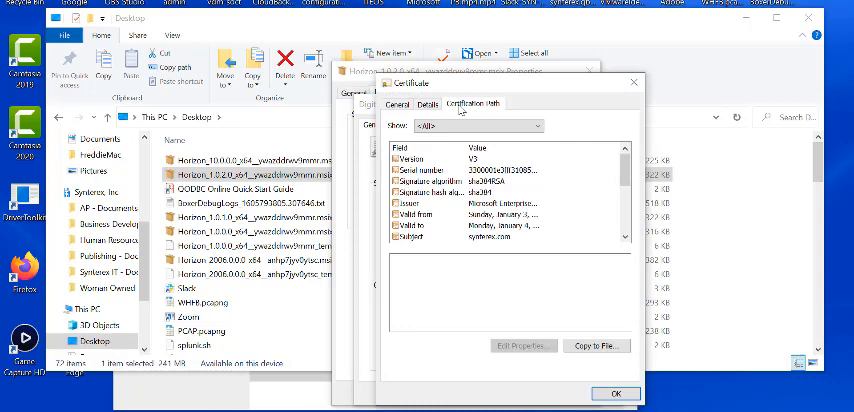
{"action": "left_click", "coordinate": [472, 104]}
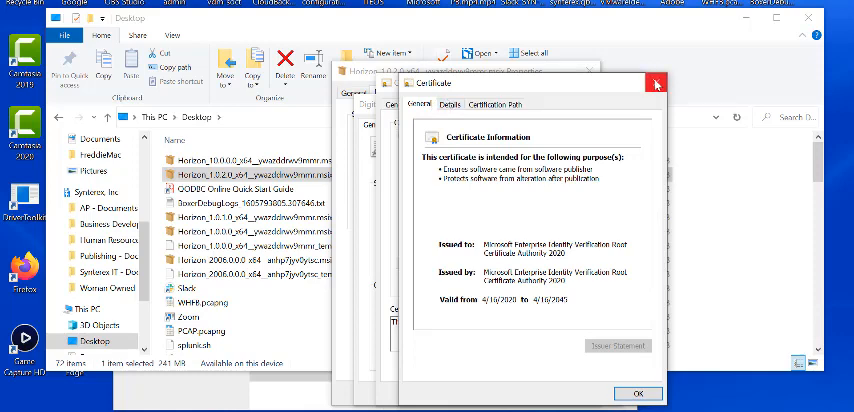
{"action": "left_click", "coordinate": [476, 104]}
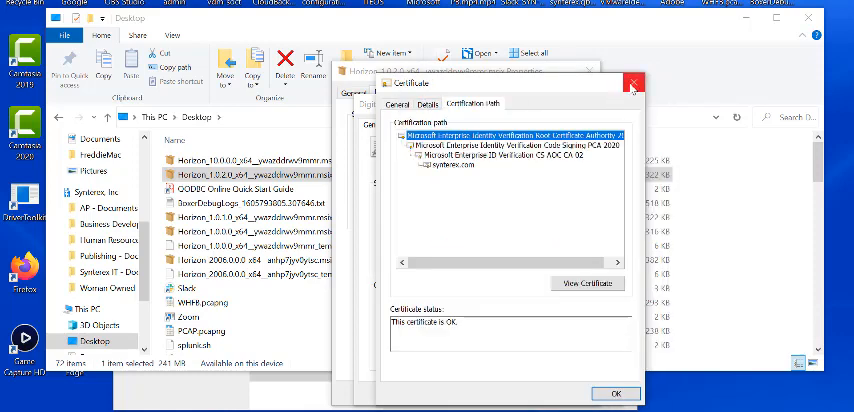
{"action": "left_click", "coordinate": [632, 84]}
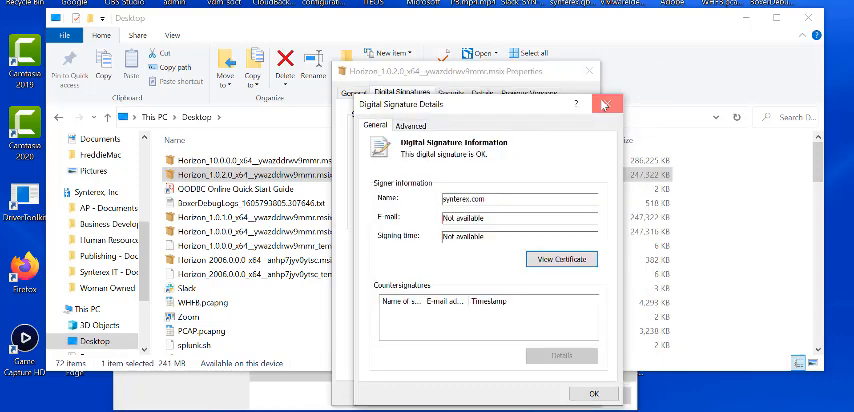
{"action": "left_click", "coordinate": [605, 104]}
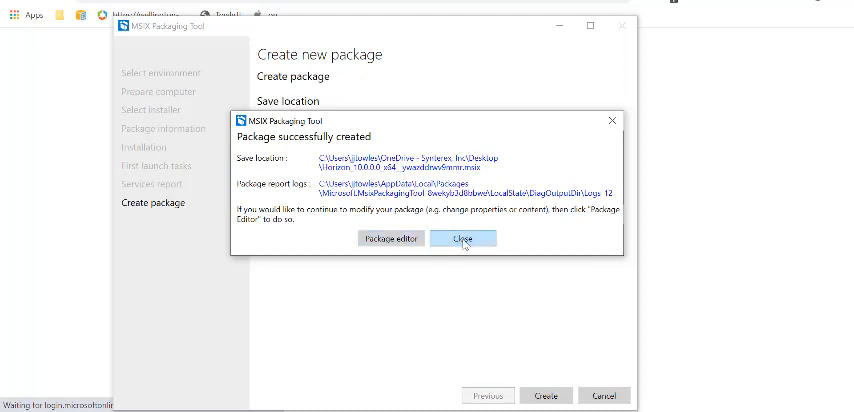
- Dismiss the package-created notice, sign in with the work account, and open Apps
{"action": "left_click", "coordinate": [462, 238]}
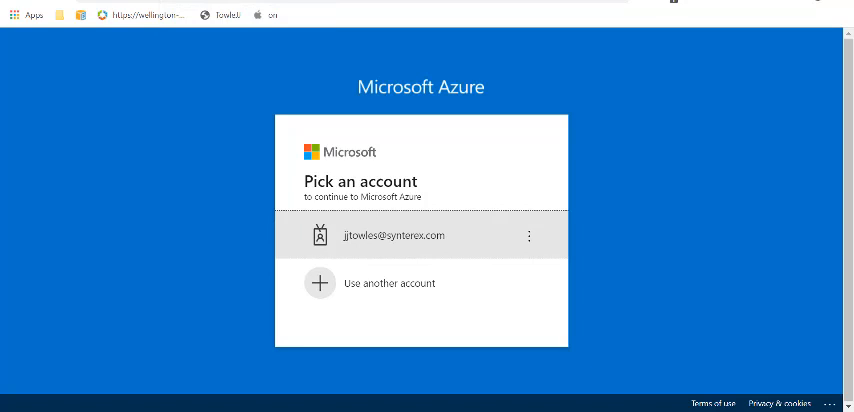
{"action": "left_click", "coordinate": [420, 237]}
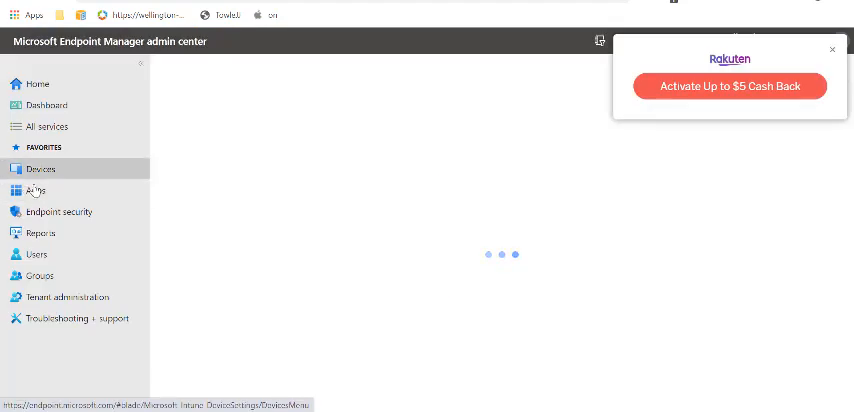
{"action": "left_click", "coordinate": [34, 190]}
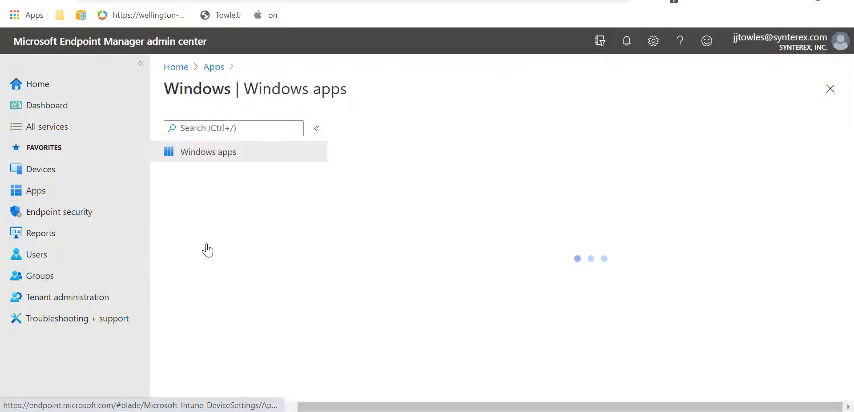
- Add a new Windows app of type Line-of-business app
{"action": "left_click", "coordinate": [369, 127]}
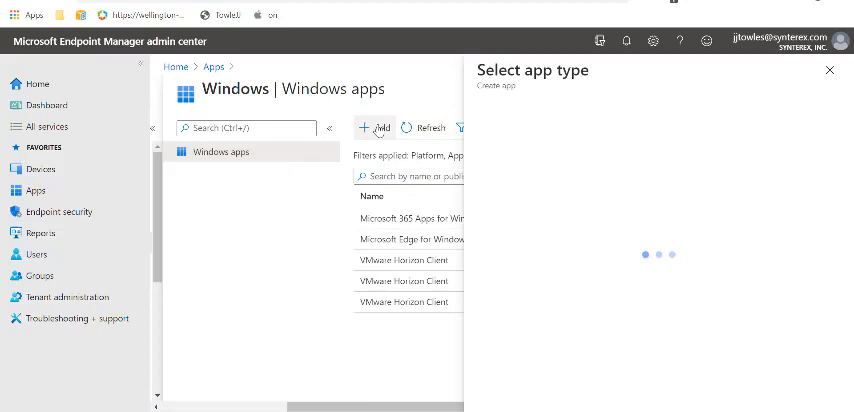
{"action": "left_click", "coordinate": [650, 131]}
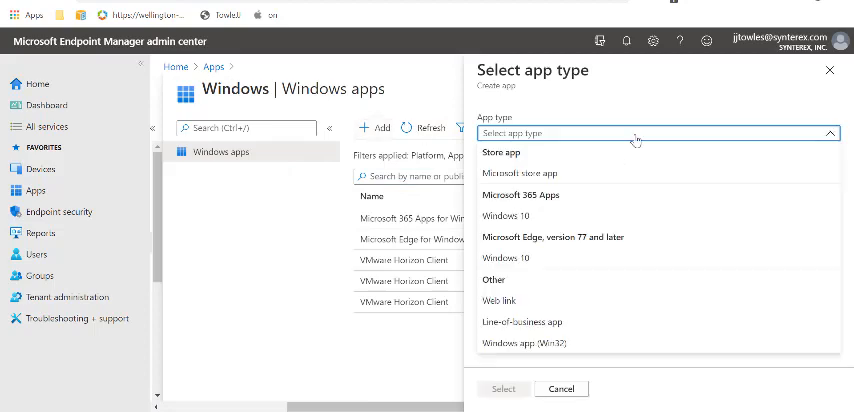
{"action": "left_click", "coordinate": [534, 322]}
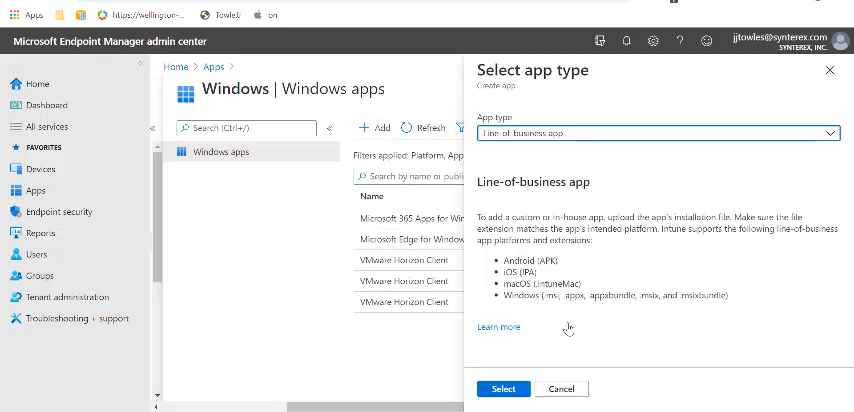
{"action": "left_click", "coordinate": [504, 389]}
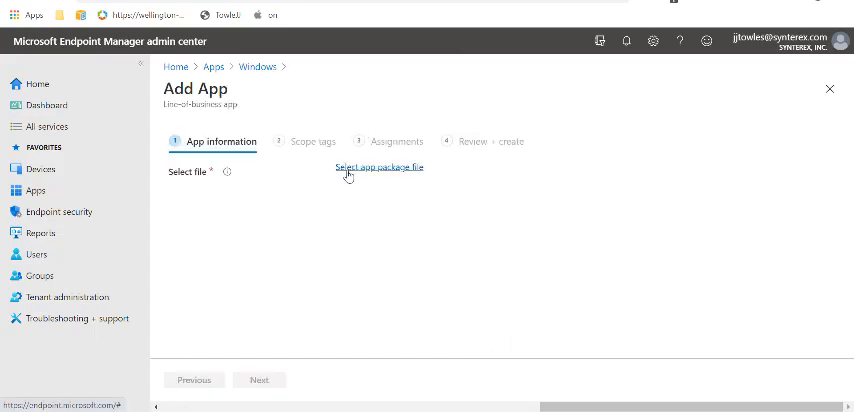
- Upload the Horizon 10.0.0.0 .msix as the app package file
{"action": "left_click", "coordinate": [378, 168]}
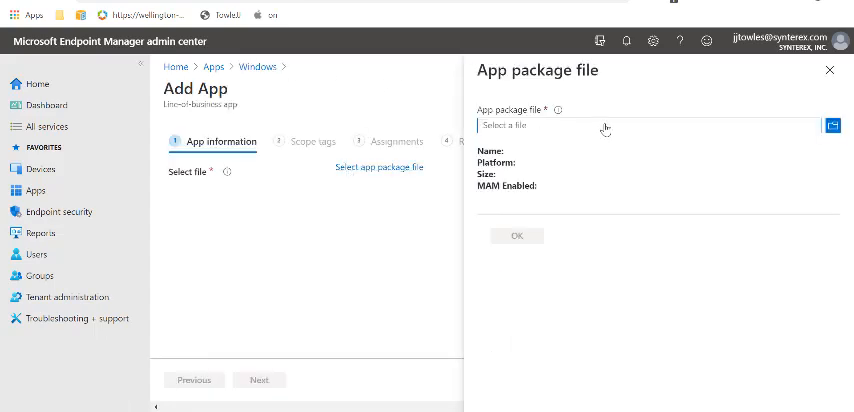
{"action": "left_click", "coordinate": [828, 125]}
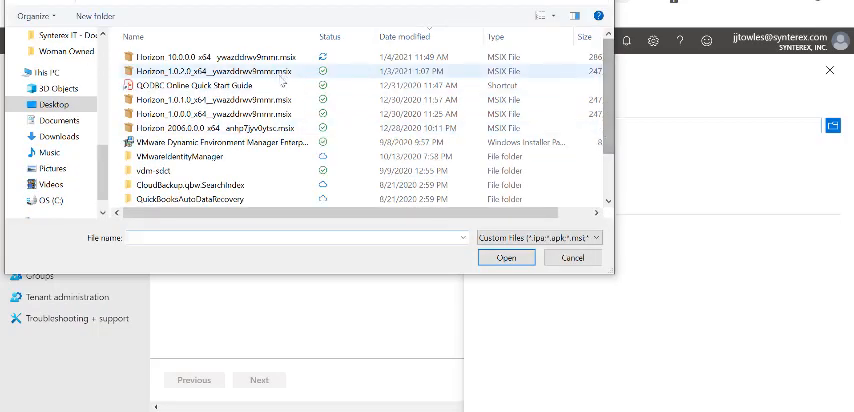
{"action": "left_click", "coordinate": [230, 54]}
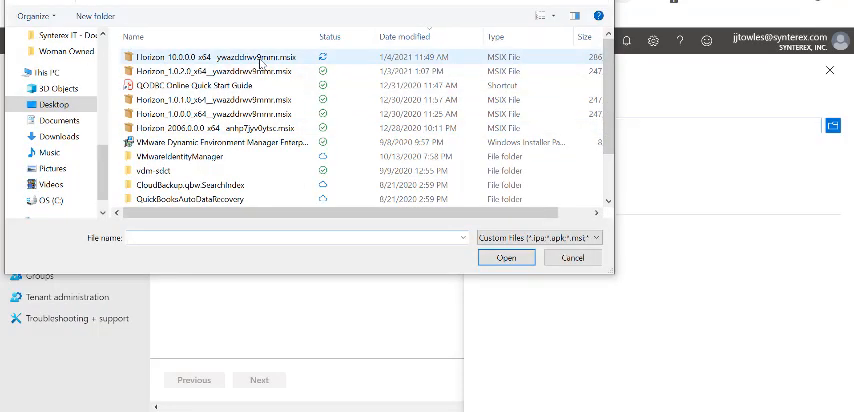
{"action": "left_click", "coordinate": [504, 258]}
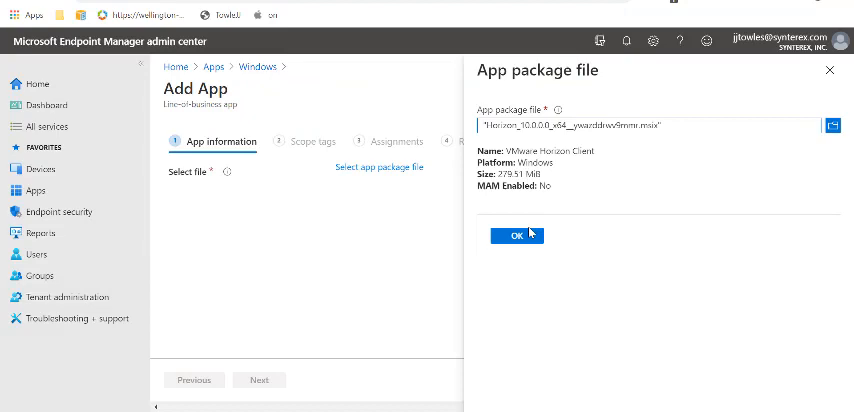
{"action": "left_click", "coordinate": [514, 235]}
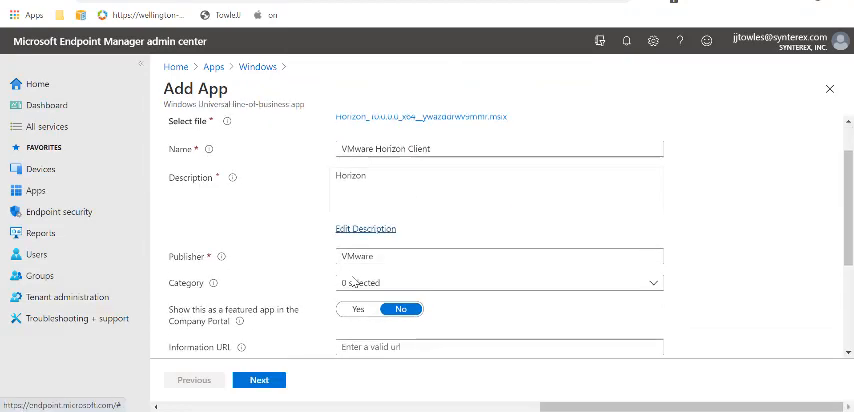
- Set mjagain.jpg as the Horizon app's logo
{"action": "scroll", "scroll_direction": "down", "scroll_amount": 3}
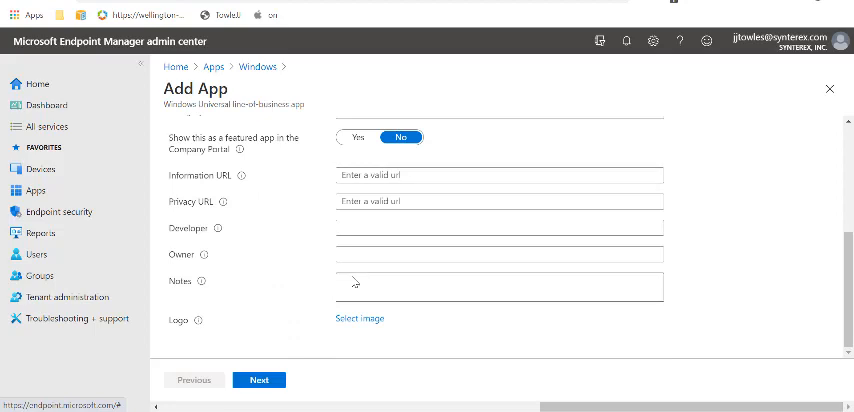
{"action": "left_click", "coordinate": [360, 318]}
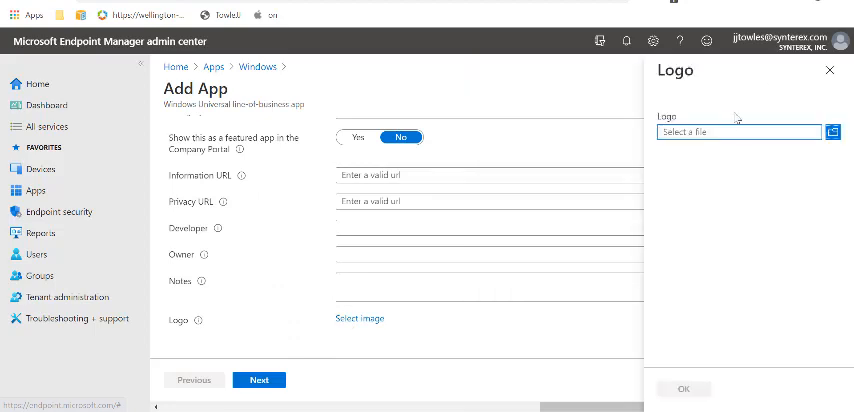
{"action": "left_click", "coordinate": [826, 131]}
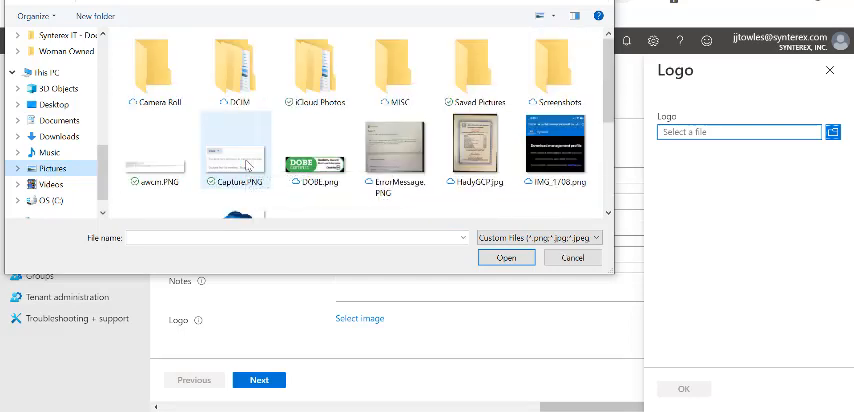
{"action": "scroll", "scroll_direction": "down", "scroll_amount": 3}
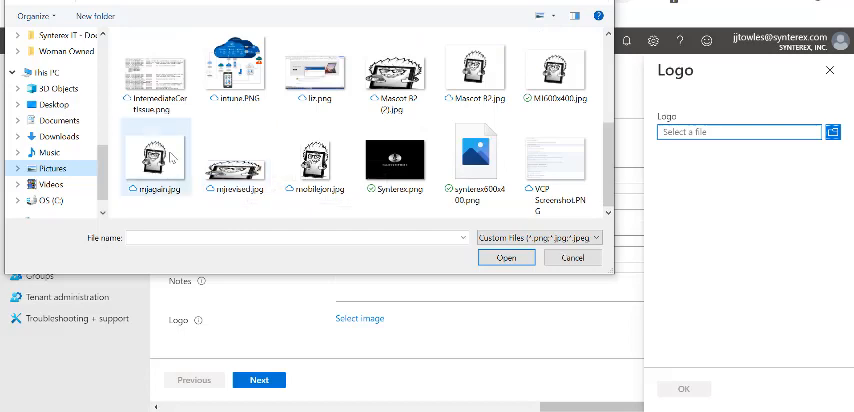
{"action": "left_click", "coordinate": [505, 258]}
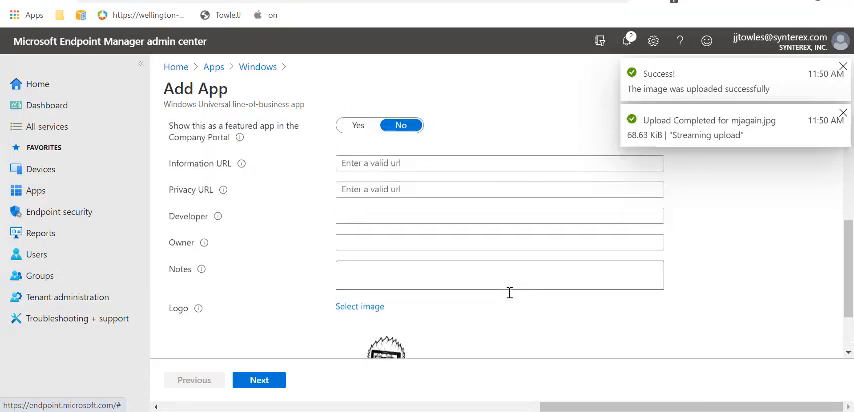
- Put the app in the Business category
{"action": "scroll", "scroll_direction": "up", "scroll_amount": 3}
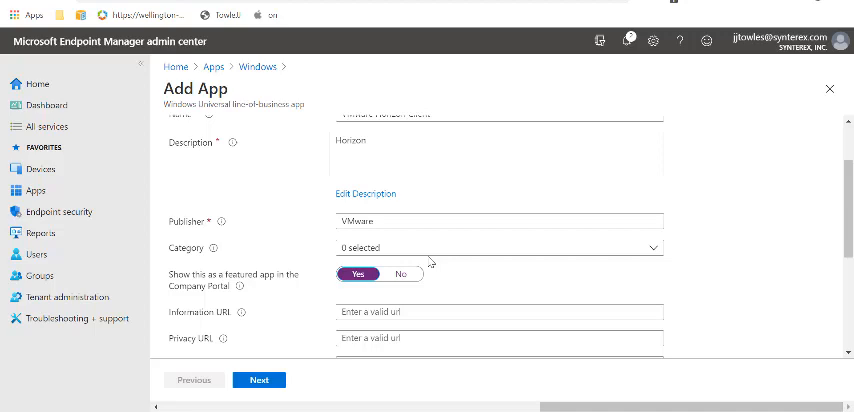
{"action": "left_click", "coordinate": [494, 247]}
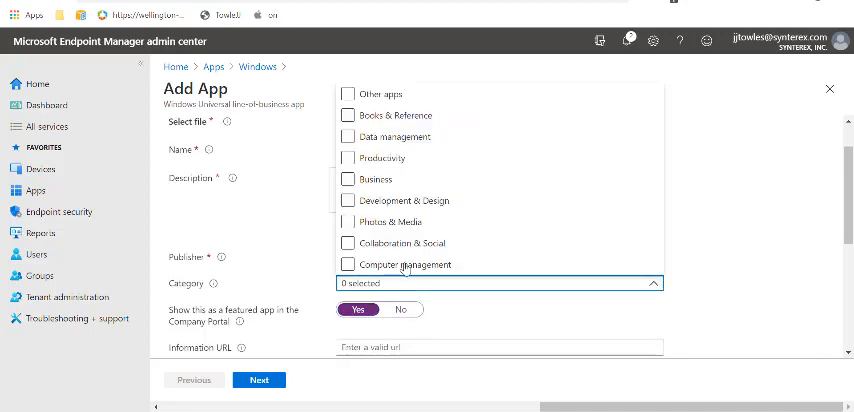
{"action": "left_click", "coordinate": [351, 178]}
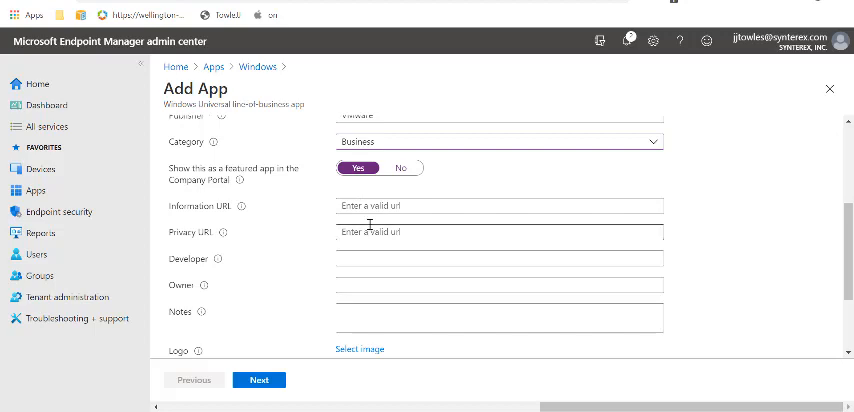
{"action": "scroll", "scroll_direction": "down", "scroll_amount": 3}
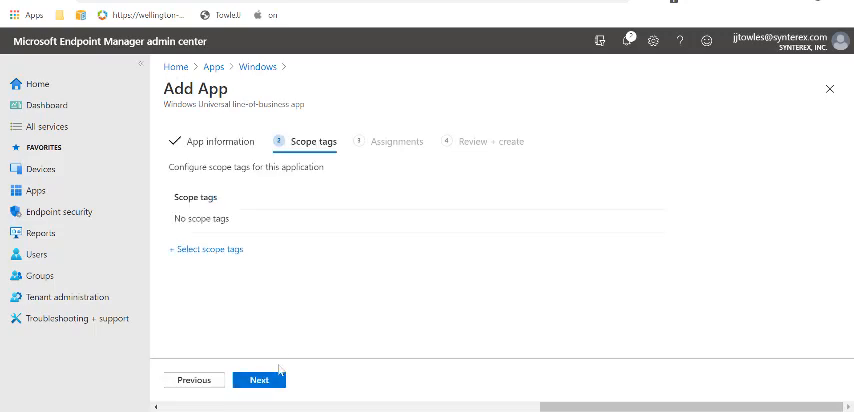
- Assign VMware Horizon Client to all users on enrolled devices, then create it
{"action": "left_click", "coordinate": [260, 379]}
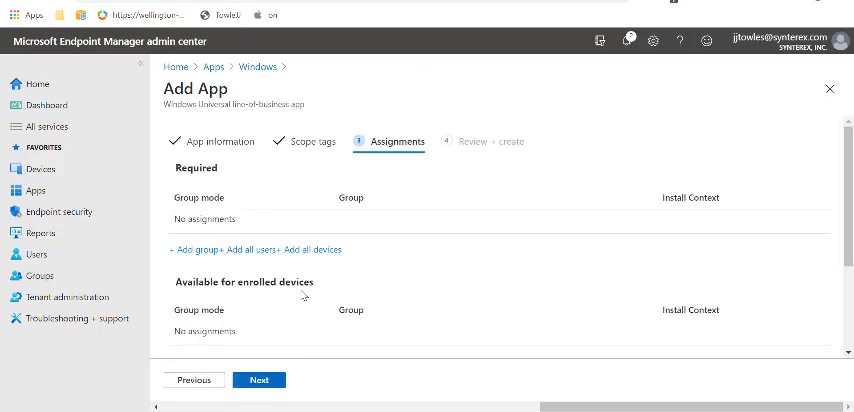
{"action": "scroll", "scroll_direction": "down", "scroll_amount": 3}
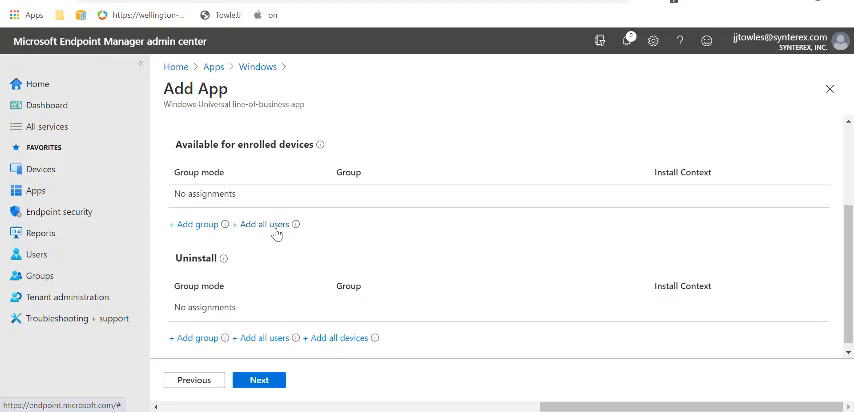
{"action": "left_click", "coordinate": [246, 224]}
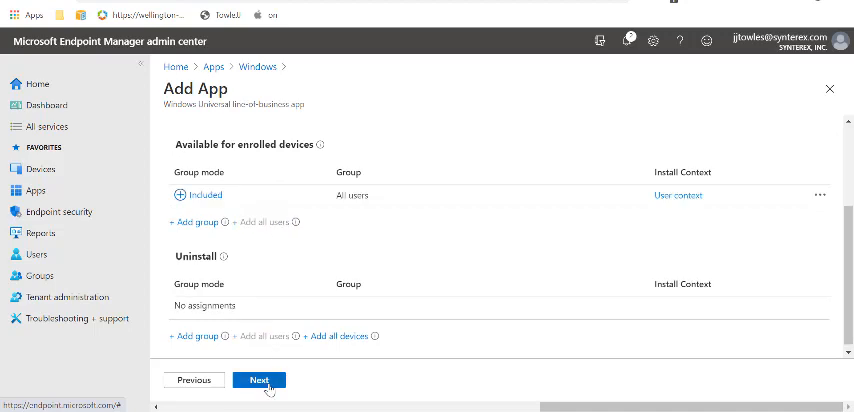
{"action": "left_click", "coordinate": [259, 379]}
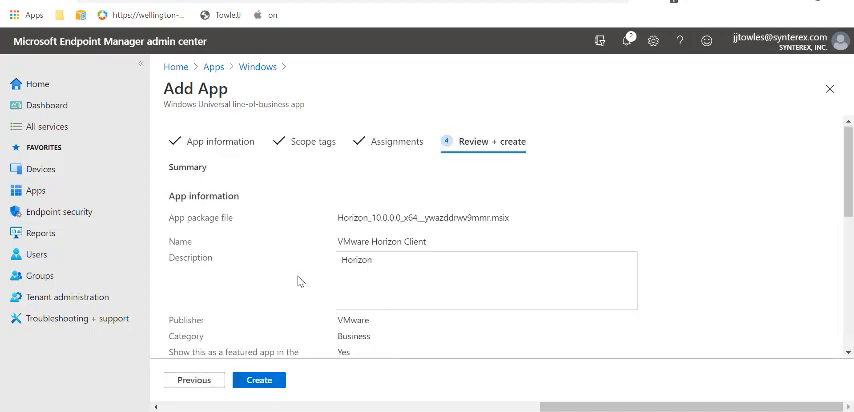
{"action": "left_click", "coordinate": [259, 380]}
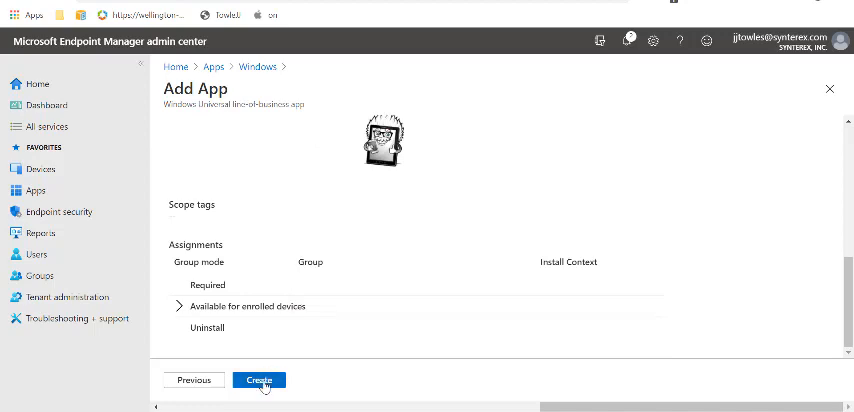